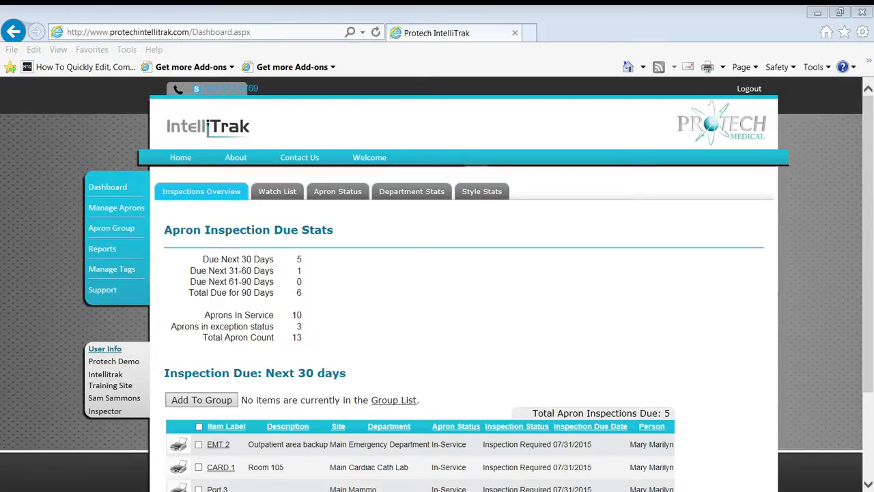
Step: Show the Department Stats tab's Department Apron Count chart on the dashboard
{"action": "left_click", "coordinate": [411, 191]}
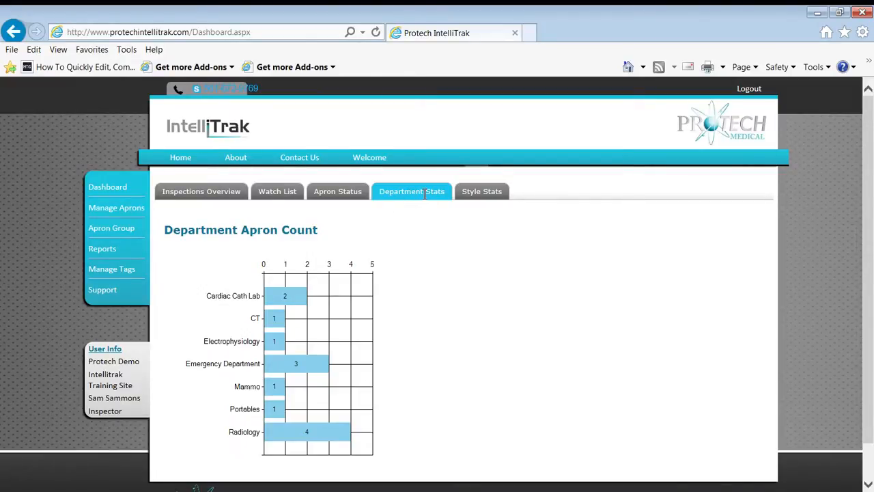
{"action": "mouse_move", "coordinate": [314, 440]}
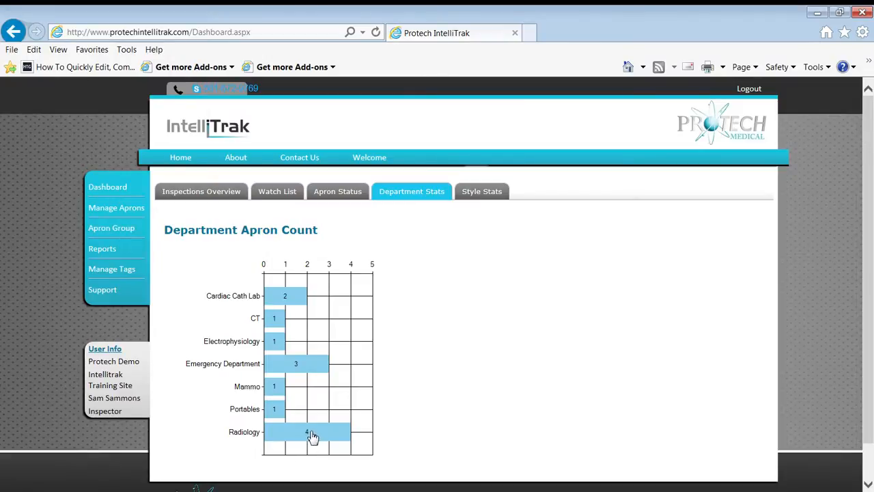
{"action": "mouse_move", "coordinate": [194, 227]}
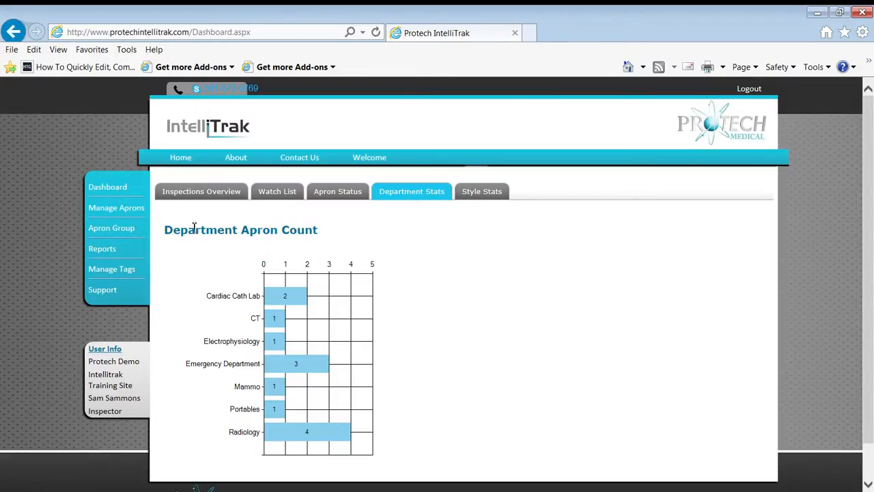
Step: Search aprons filtered to the Radiology department, finding RAD 1 through RAD 4
{"action": "left_click", "coordinate": [116, 207]}
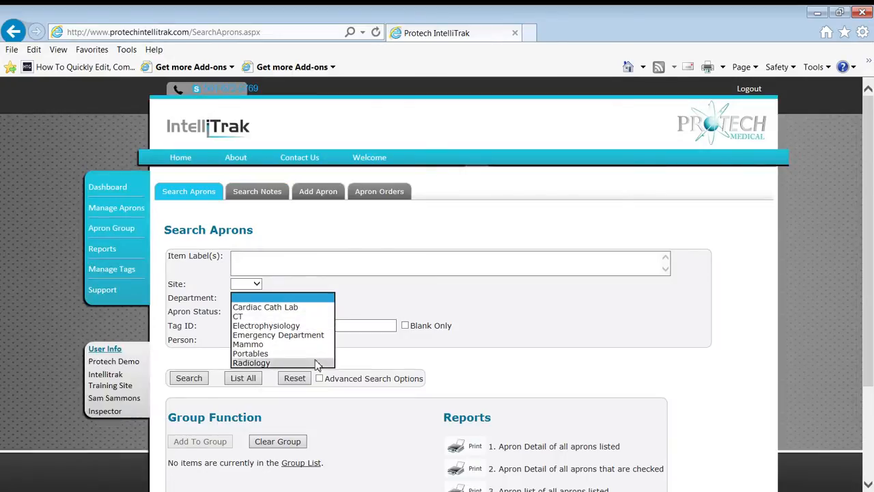
{"action": "left_click", "coordinate": [251, 362]}
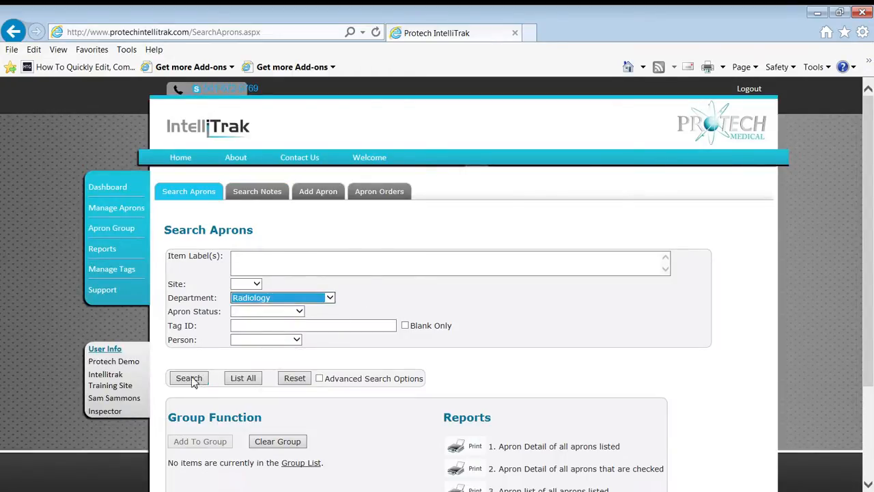
{"action": "left_click", "coordinate": [189, 378]}
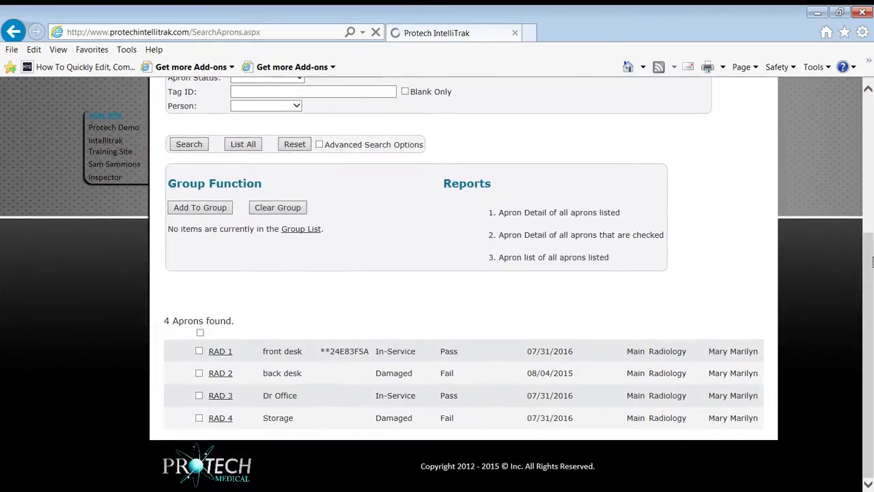
Step: Check RAD 1 and RAD 3 in the results and add them to the group
{"action": "scroll", "scroll_direction": "up", "scroll_amount": 3}
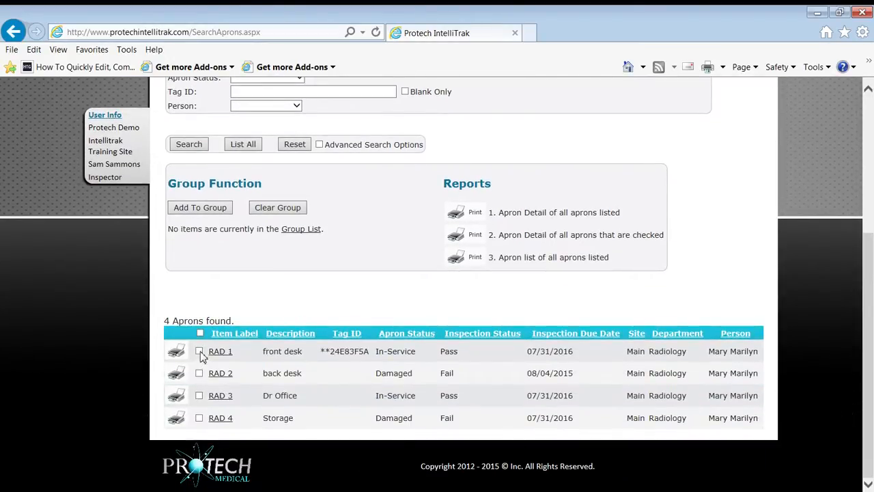
{"action": "left_click", "coordinate": [199, 350]}
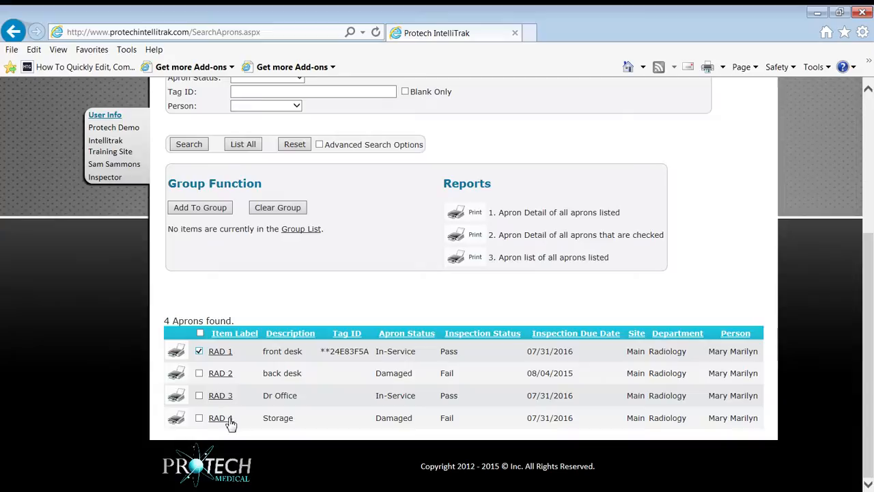
{"action": "mouse_move", "coordinate": [323, 417]}
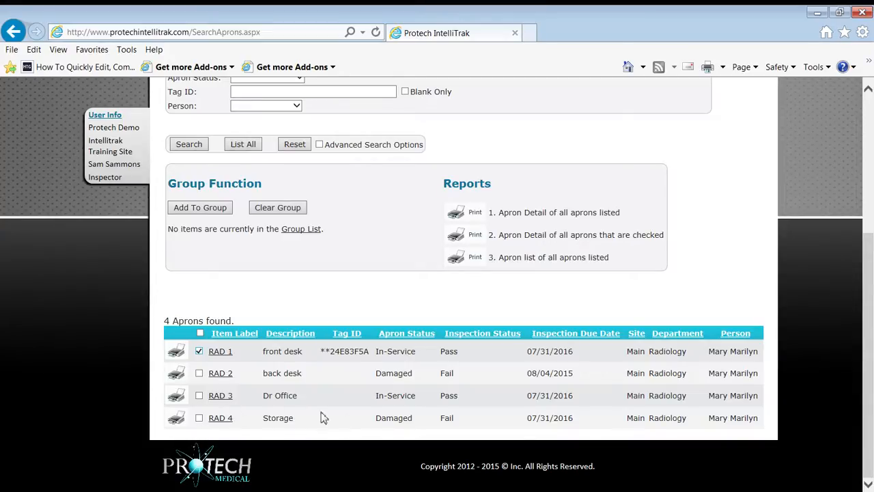
{"action": "mouse_move", "coordinate": [215, 413]}
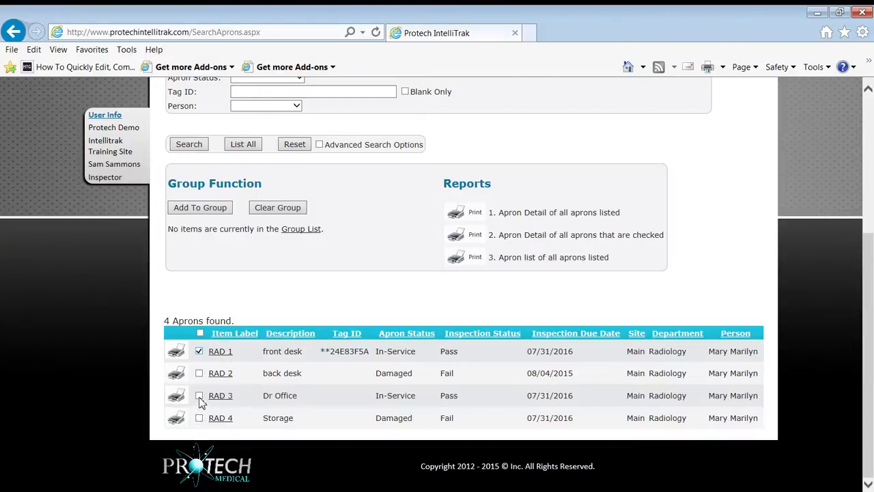
{"action": "left_click", "coordinate": [199, 395]}
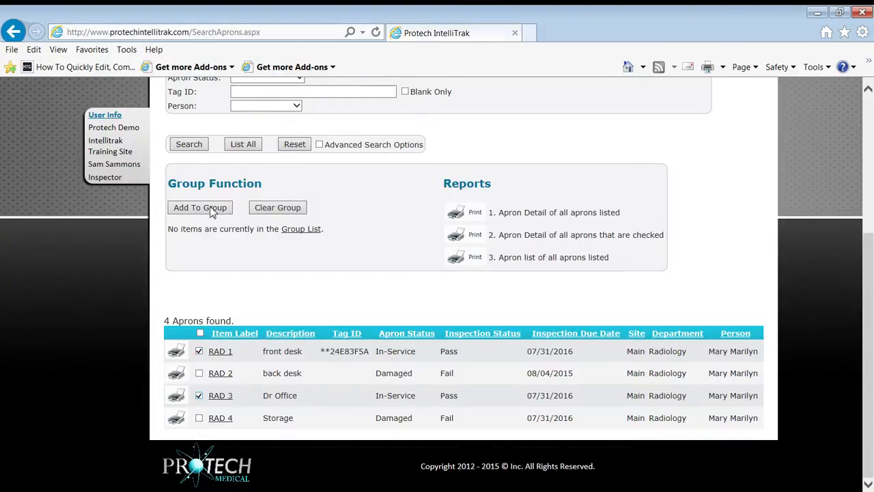
{"action": "mouse_move", "coordinate": [210, 228]}
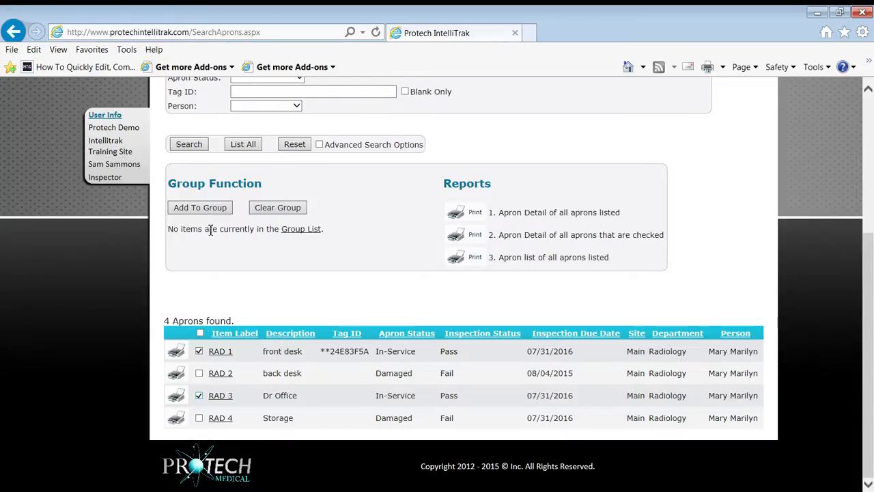
{"action": "mouse_move", "coordinate": [204, 212]}
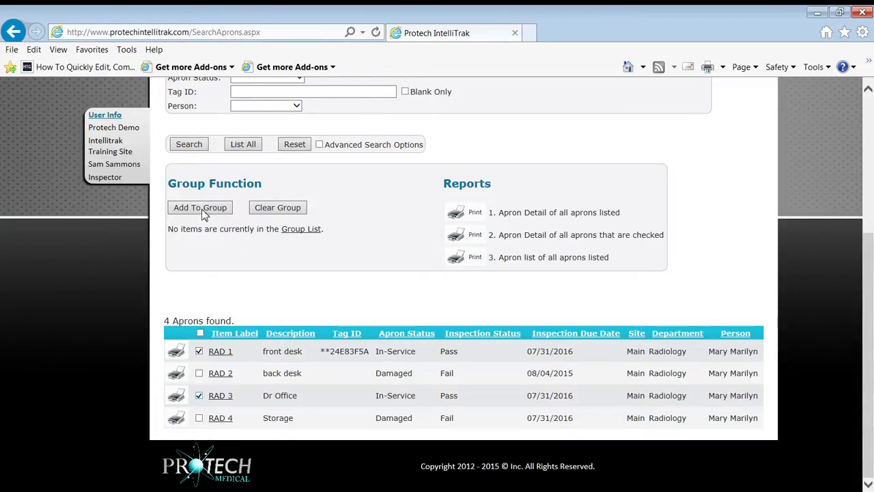
{"action": "left_click", "coordinate": [199, 207]}
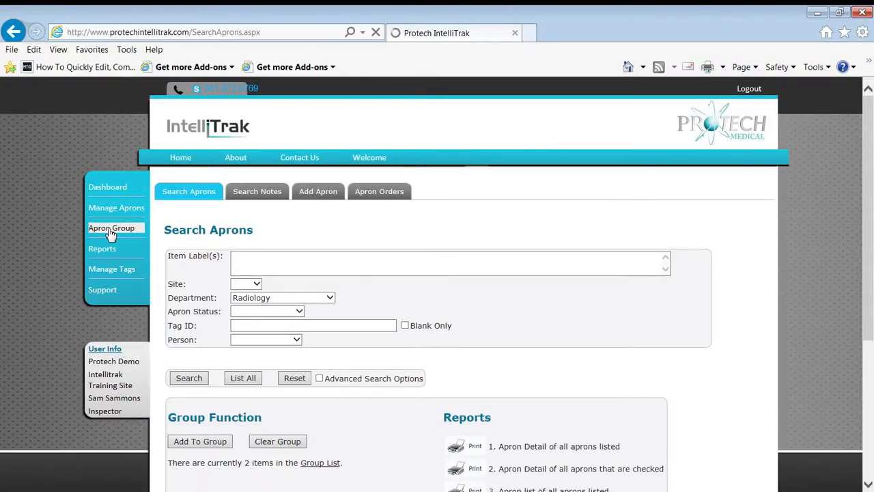
Step: Open Apron Group to view RAD 1 and RAD 3 listed and checked
{"action": "left_click", "coordinate": [112, 227]}
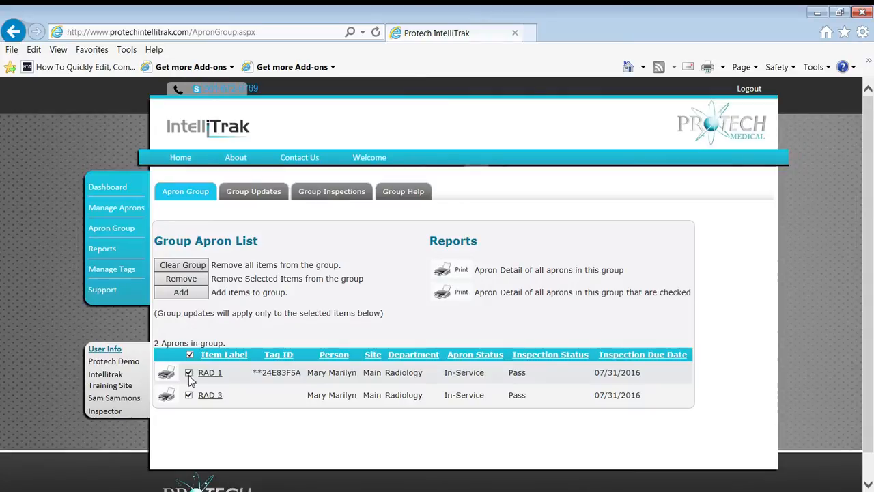
{"action": "mouse_move", "coordinate": [316, 301]}
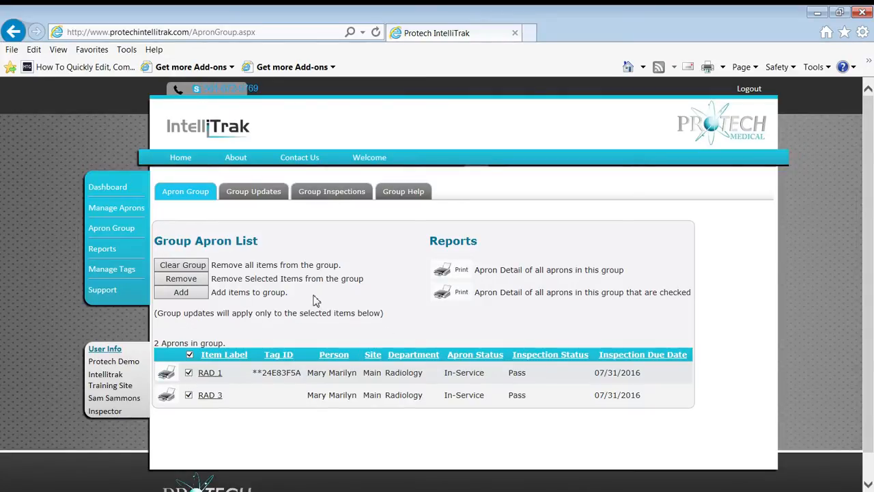
{"action": "mouse_move", "coordinate": [444, 273]}
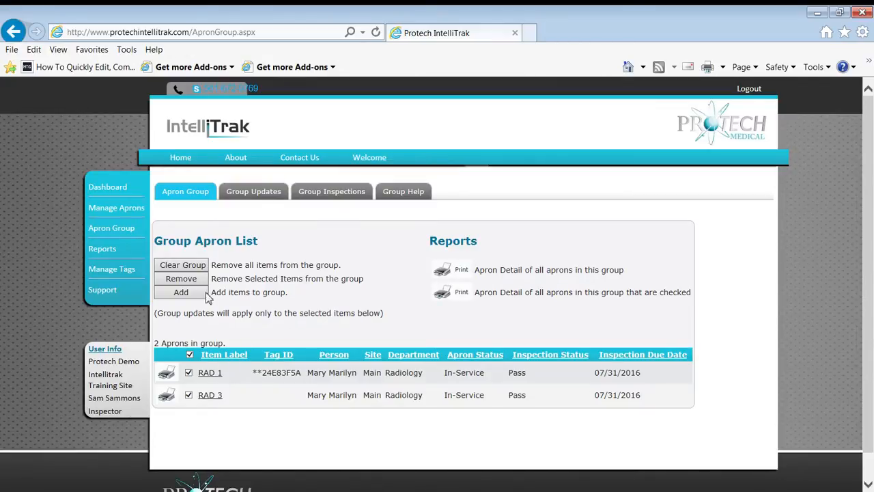
{"action": "mouse_move", "coordinate": [334, 354]}
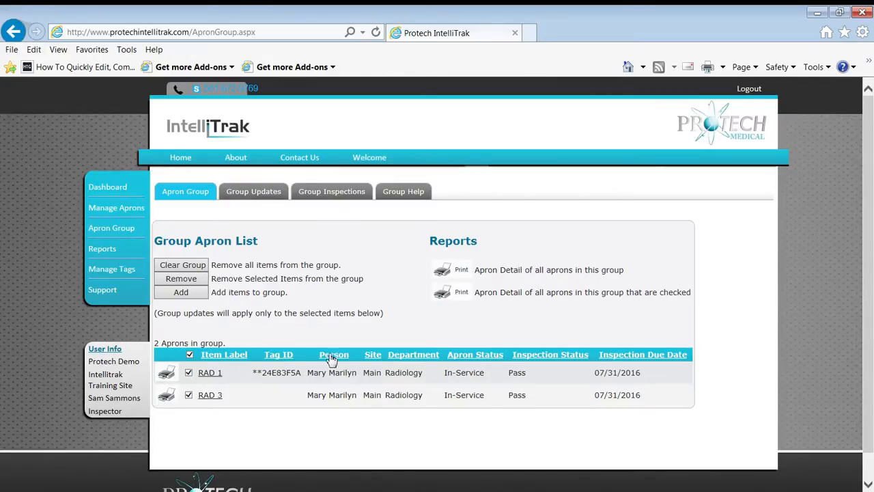
{"action": "mouse_move", "coordinate": [312, 304]}
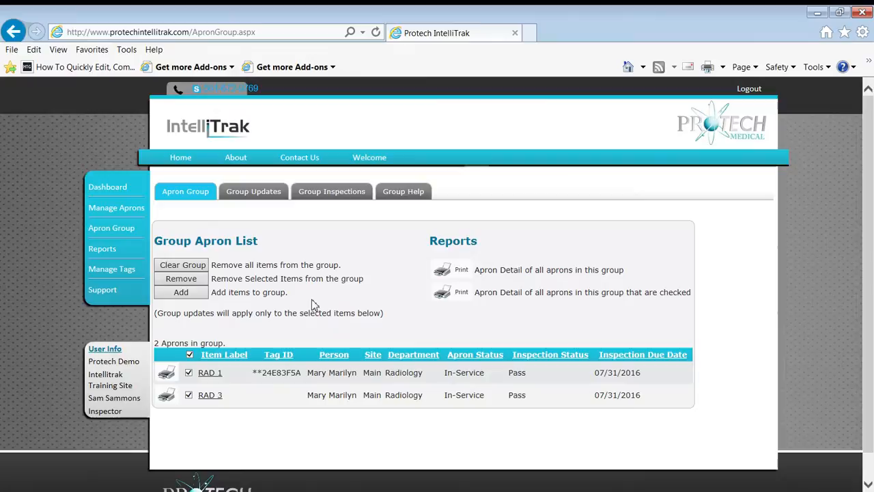
{"action": "mouse_move", "coordinate": [254, 191]}
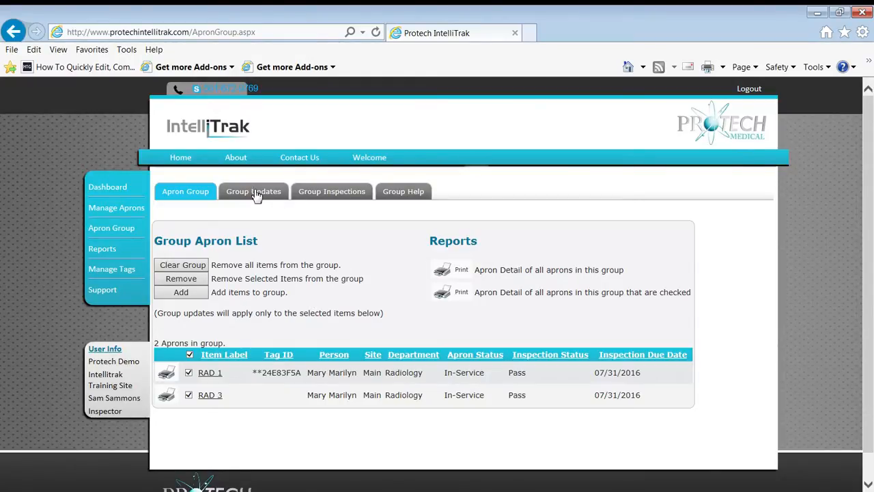
{"action": "mouse_move", "coordinate": [341, 197]}
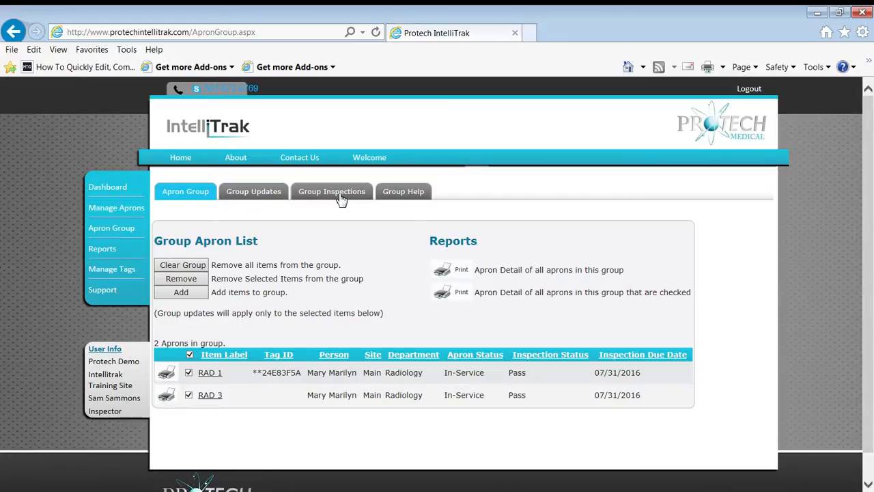
{"action": "mouse_move", "coordinate": [267, 210]}
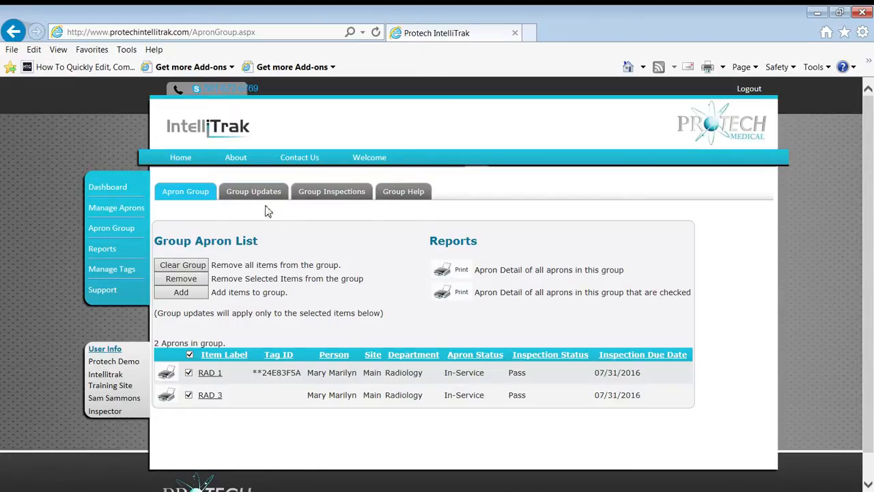
Step: In Group Updates, set Department to CT with note 'temp loan for one week for backlog of appts'
{"action": "left_click", "coordinate": [253, 192]}
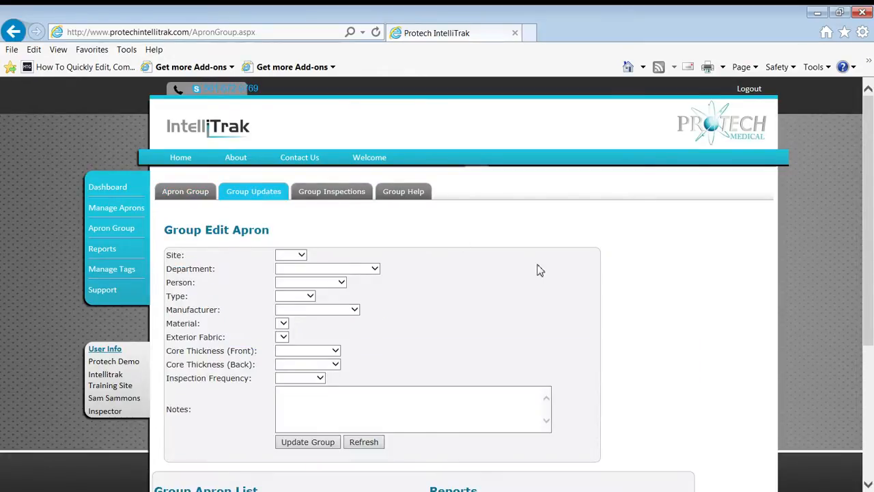
{"action": "scroll", "scroll_direction": "down", "scroll_amount": 3}
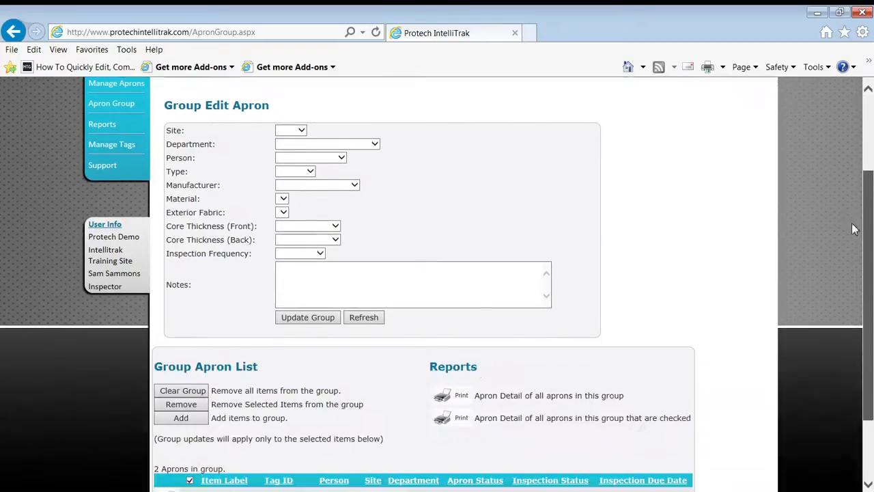
{"action": "scroll", "scroll_direction": "down", "scroll_amount": 3}
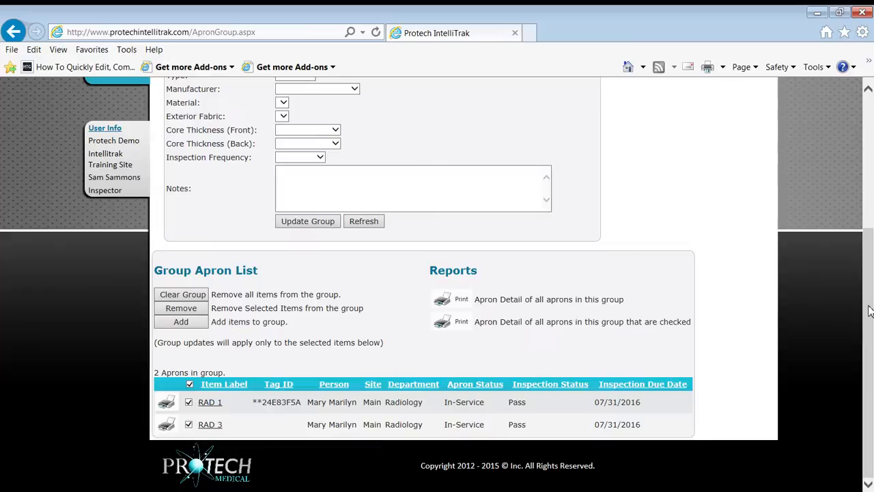
{"action": "scroll", "scroll_direction": "up", "scroll_amount": 3}
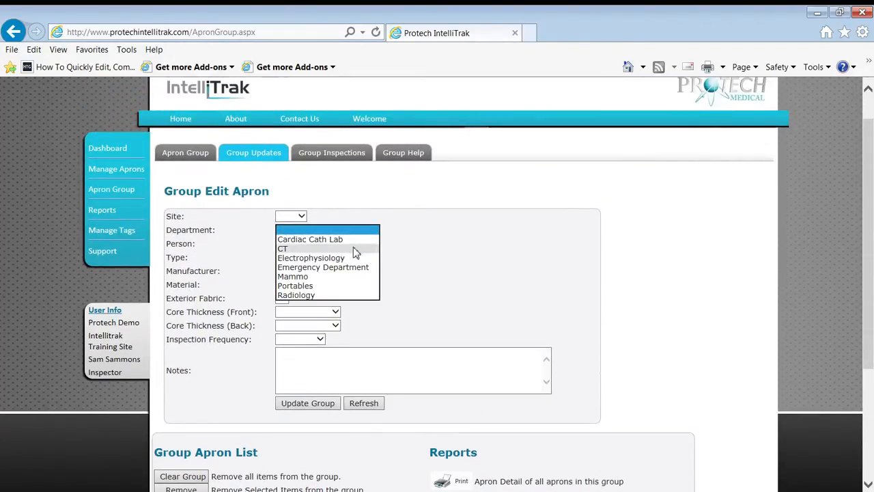
{"action": "left_click", "coordinate": [283, 248]}
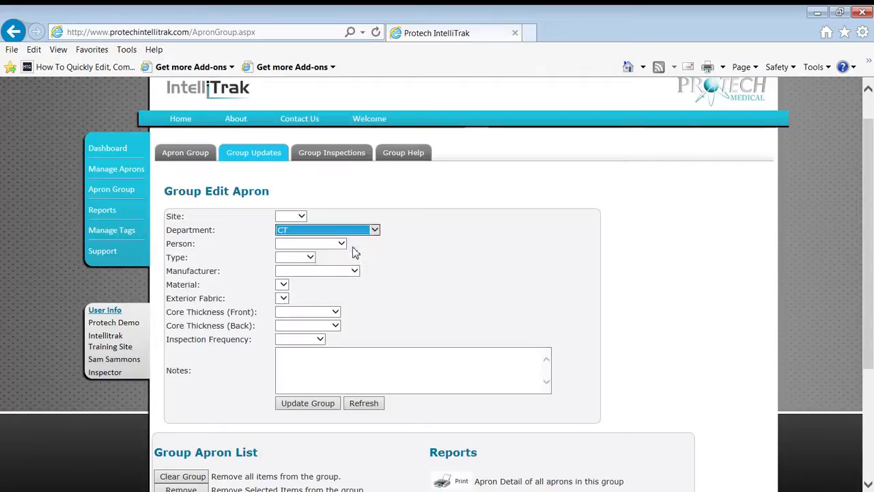
{"action": "left_click", "coordinate": [379, 370]}
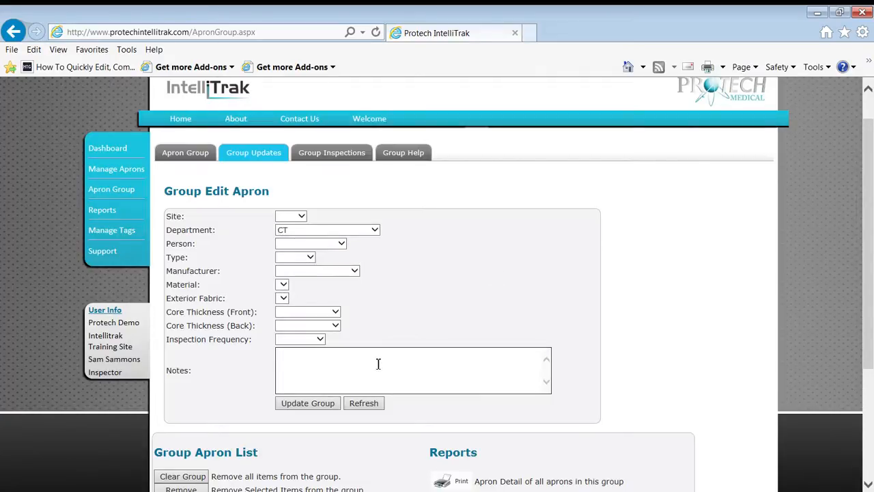
{"action": "type", "text": "temp loan"}
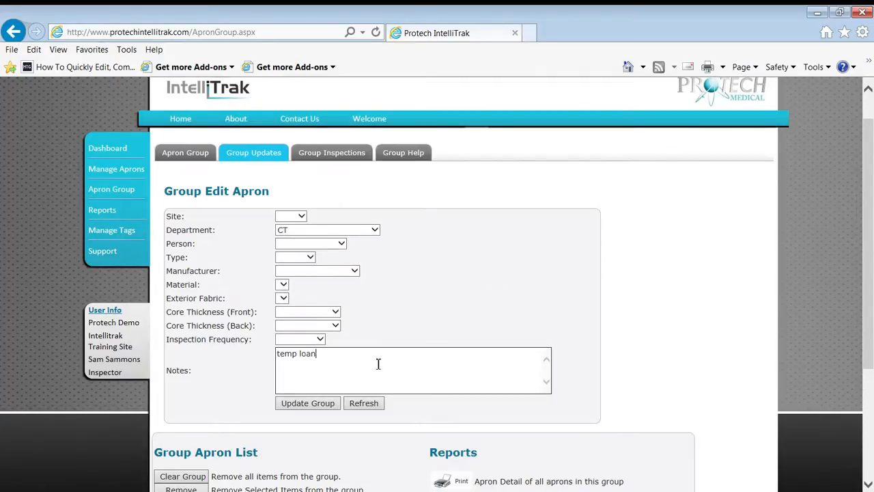
{"action": "type", "text": "for one we"}
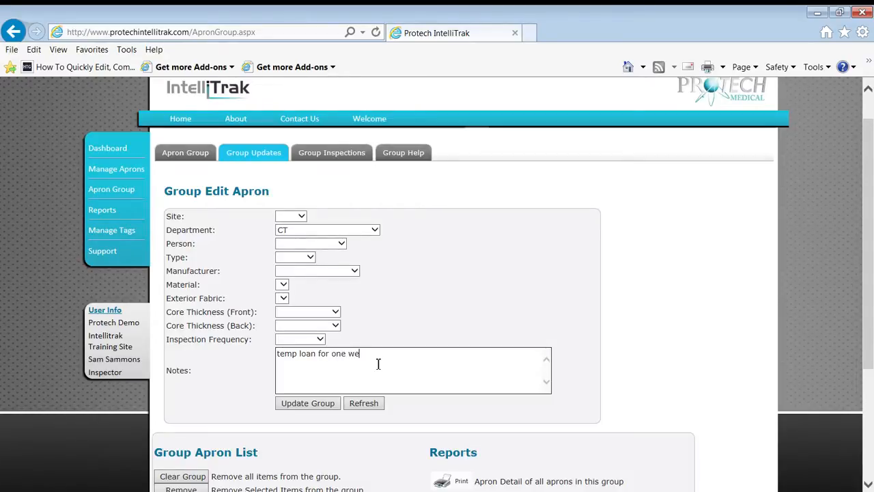
{"action": "type", "text": "ek for"}
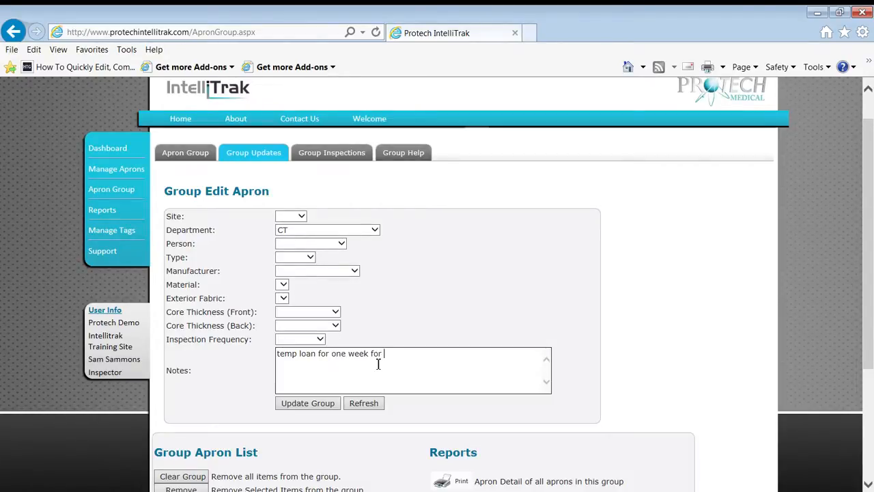
{"action": "type", "text": "back"}
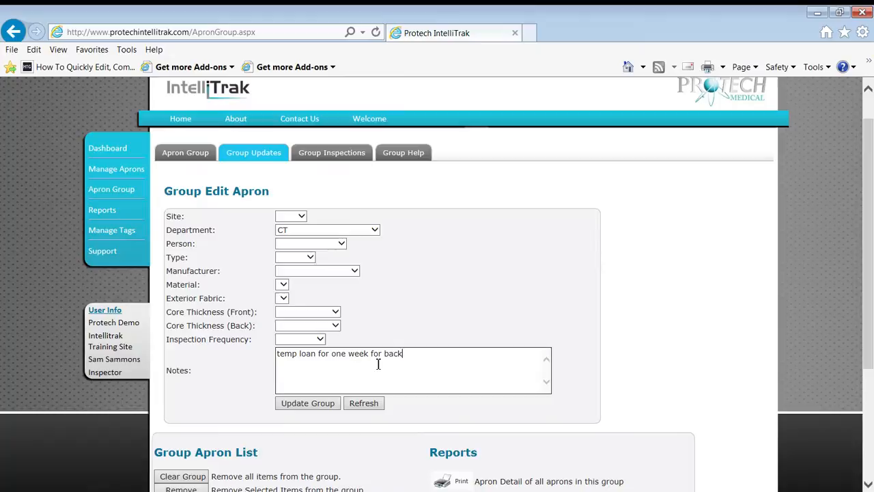
{"action": "type", "text": "log"}
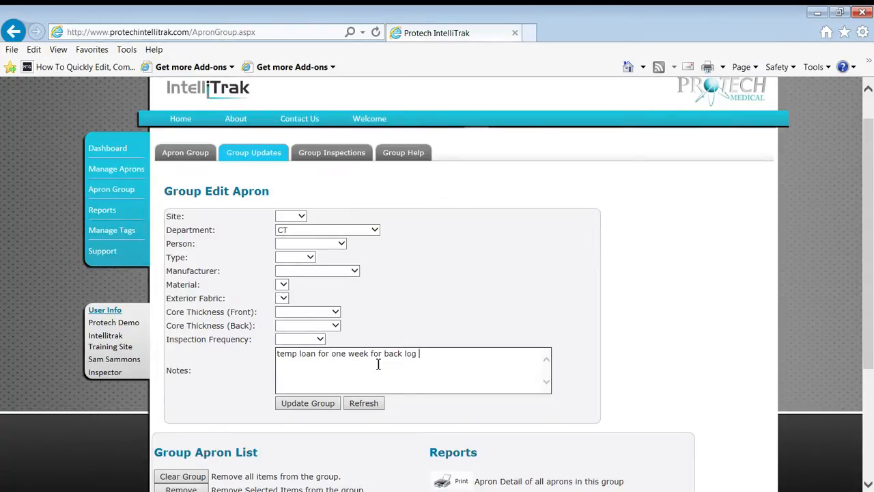
{"action": "type", "text": "of appts"}
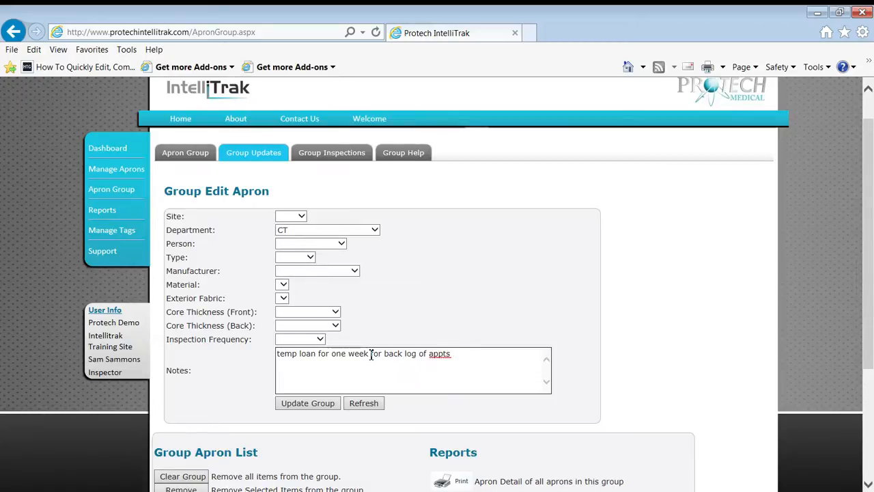
{"action": "left_click", "coordinate": [307, 403]}
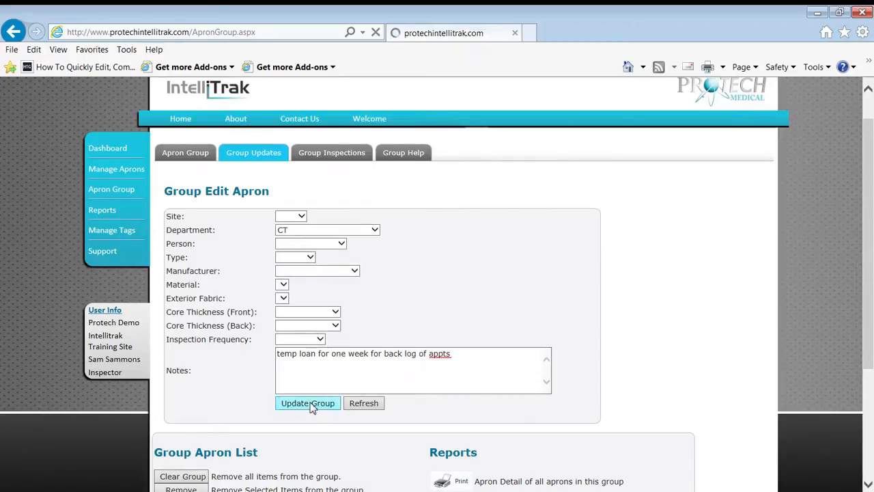
Step: Submit Update Group so RAD 1 and RAD 3 show Department CT
{"action": "left_click", "coordinate": [307, 402]}
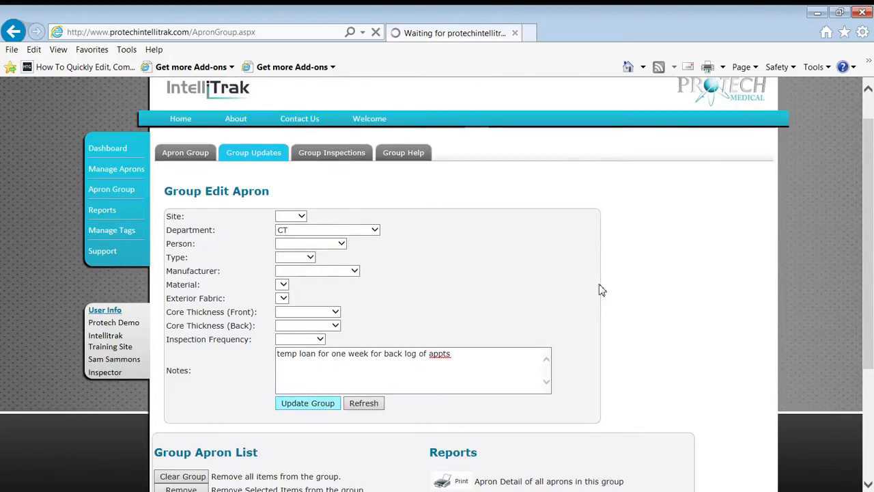
{"action": "left_click", "coordinate": [308, 403]}
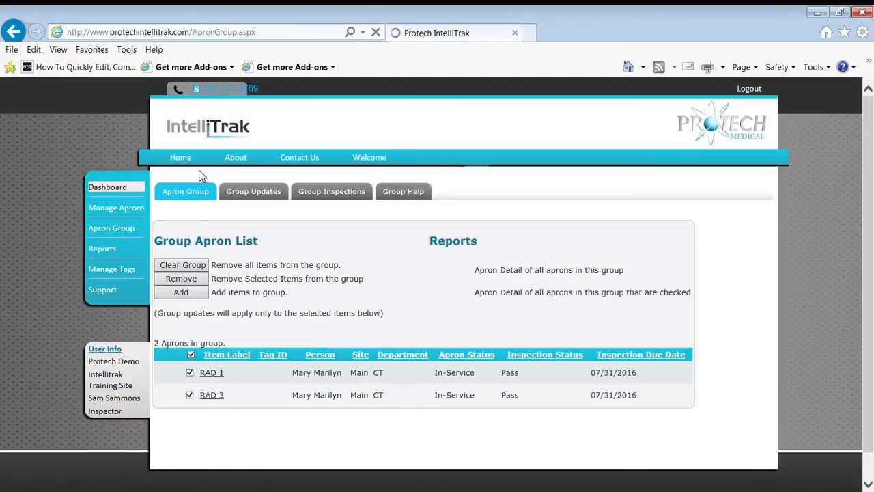
Step: Return to the dashboard's Department Stats, showing CT with 3 aprons and Radiology with 2
{"action": "left_click", "coordinate": [108, 186]}
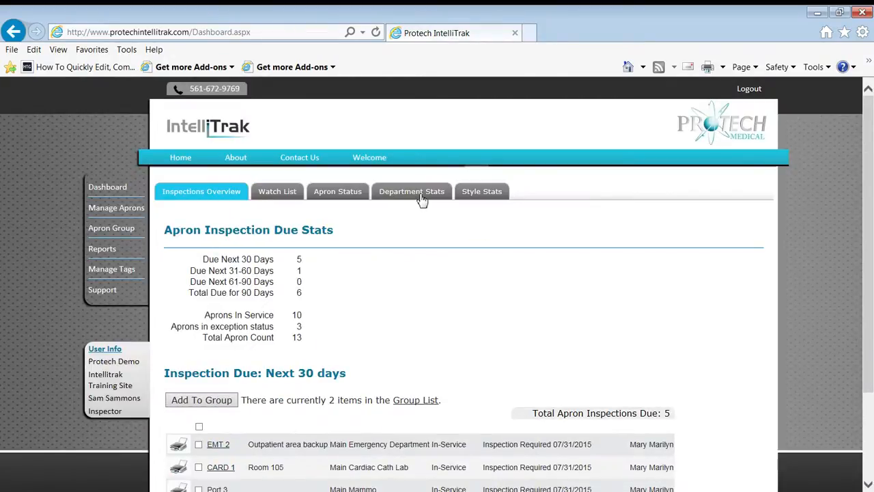
{"action": "left_click", "coordinate": [411, 191]}
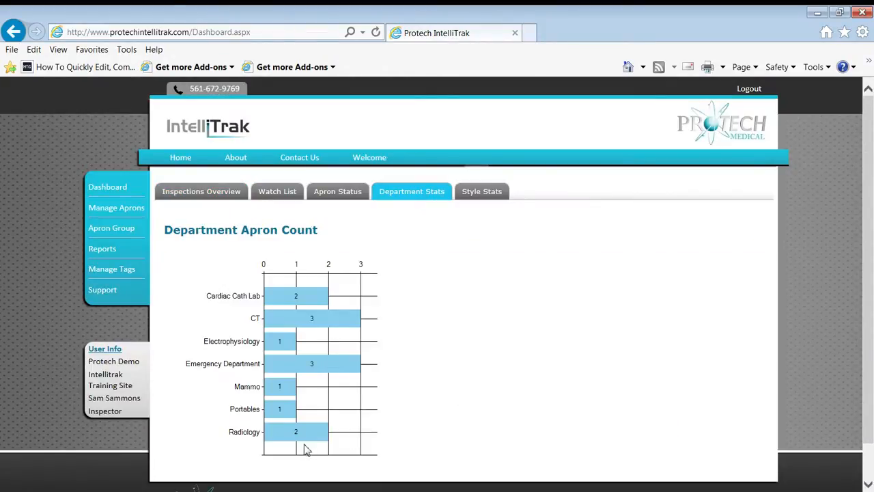
{"action": "mouse_move", "coordinate": [293, 321]}
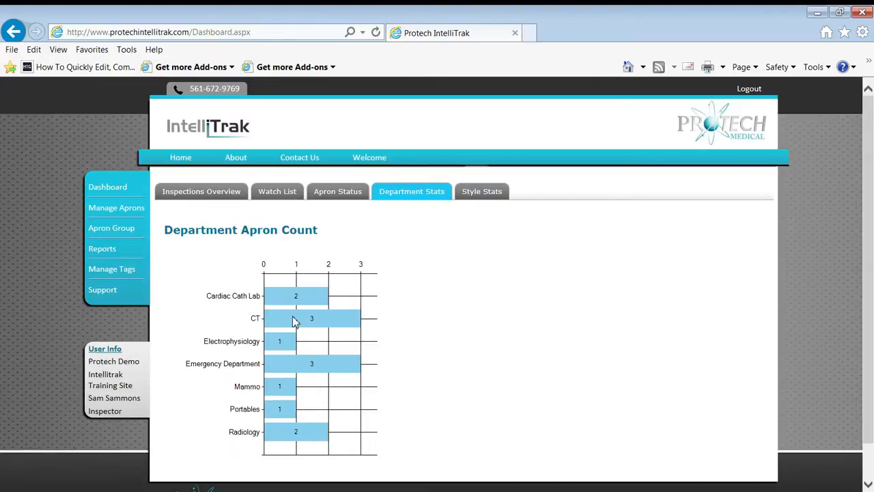
{"action": "mouse_move", "coordinate": [116, 208]}
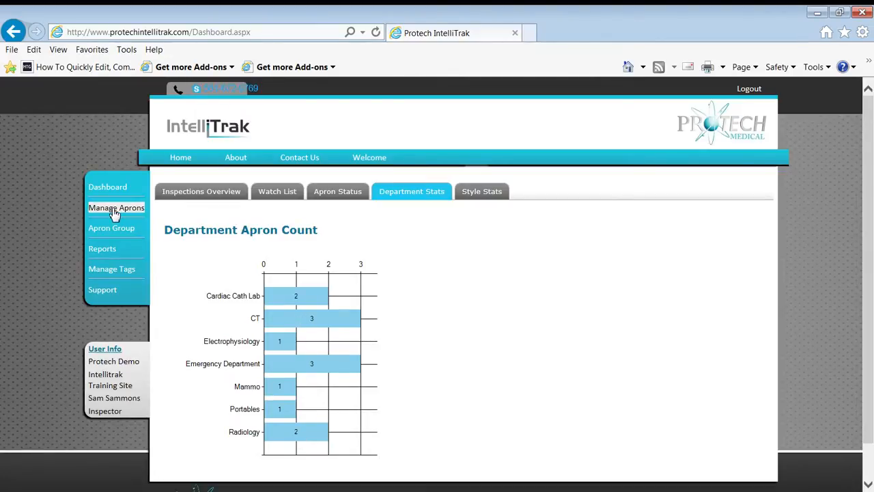
{"action": "mouse_move", "coordinate": [318, 321]}
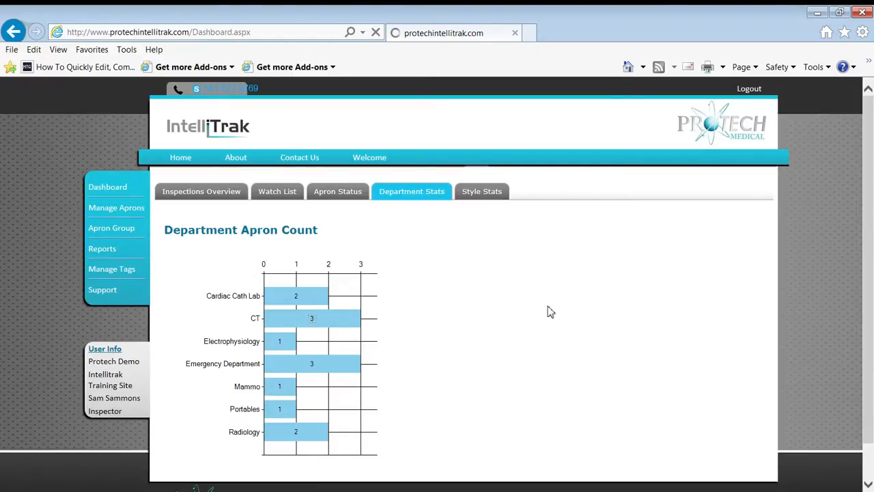
Step: List the CT department's aprons: CT 3, RAD 1 and RAD 3
{"action": "left_click", "coordinate": [311, 317]}
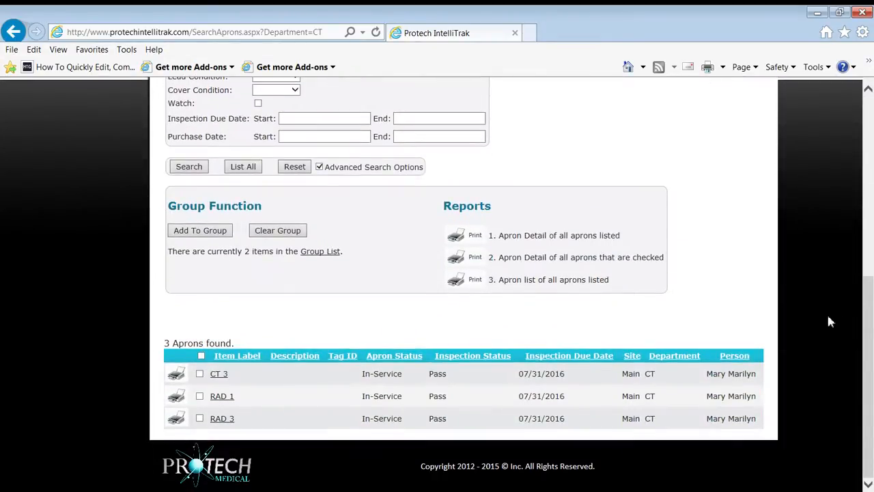
{"action": "mouse_move", "coordinate": [265, 407]}
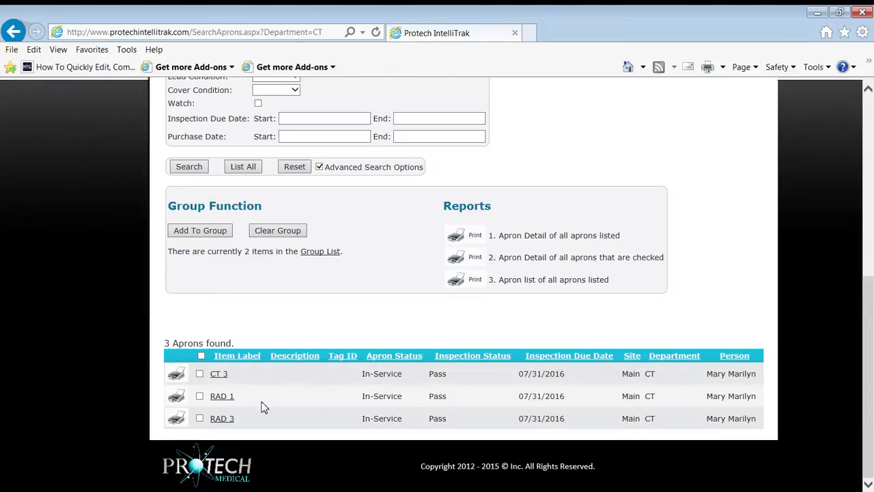
{"action": "mouse_move", "coordinate": [250, 410]}
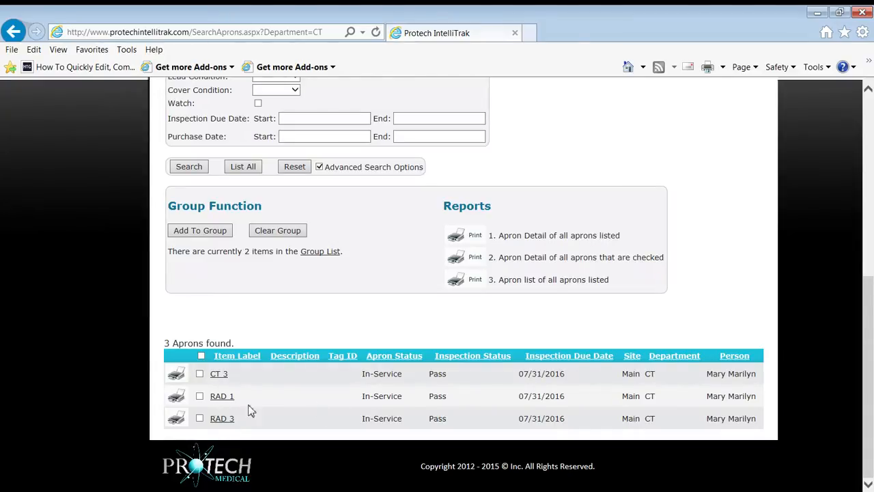
{"action": "mouse_move", "coordinate": [648, 407]}
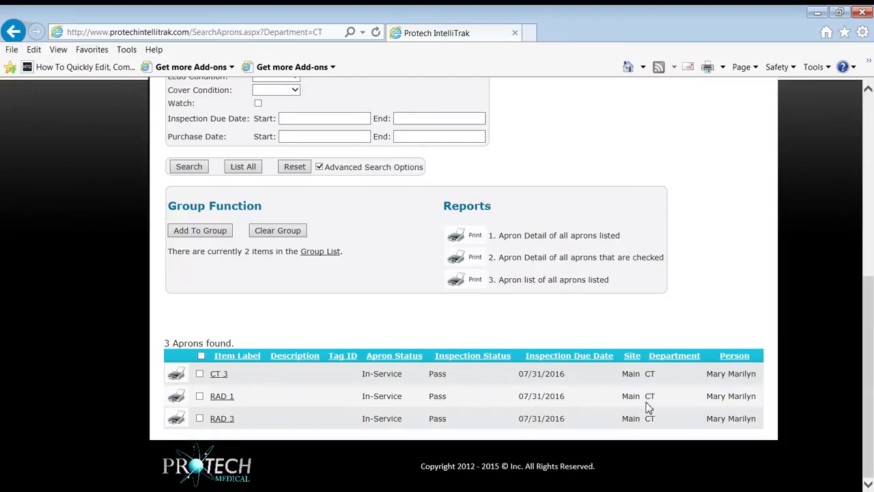
{"action": "mouse_move", "coordinate": [240, 431]}
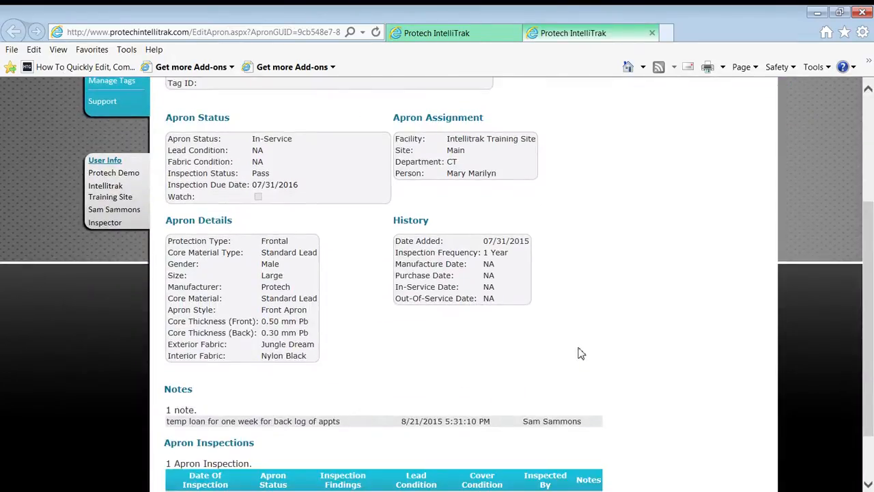
Step: Scroll RAD 3's overview down to the temporary-loan note, then back up
{"action": "scroll", "scroll_direction": "down", "scroll_amount": 3}
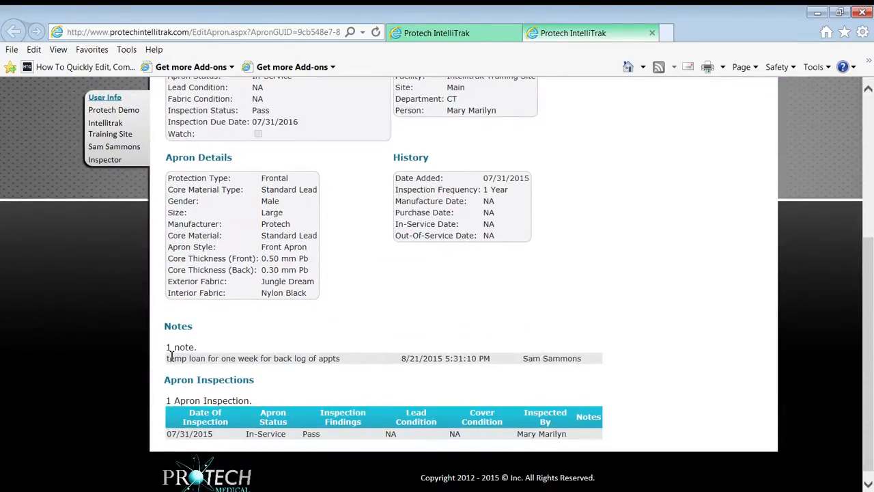
{"action": "mouse_move", "coordinate": [253, 362]}
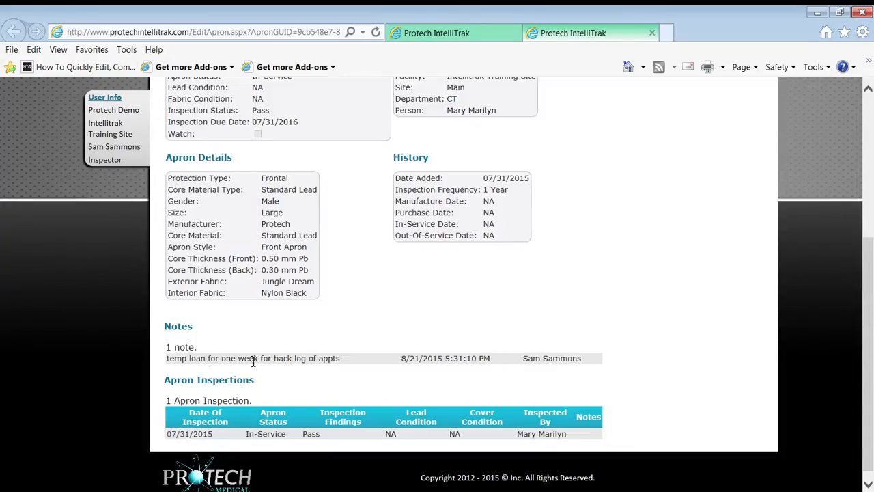
{"action": "mouse_move", "coordinate": [547, 342]}
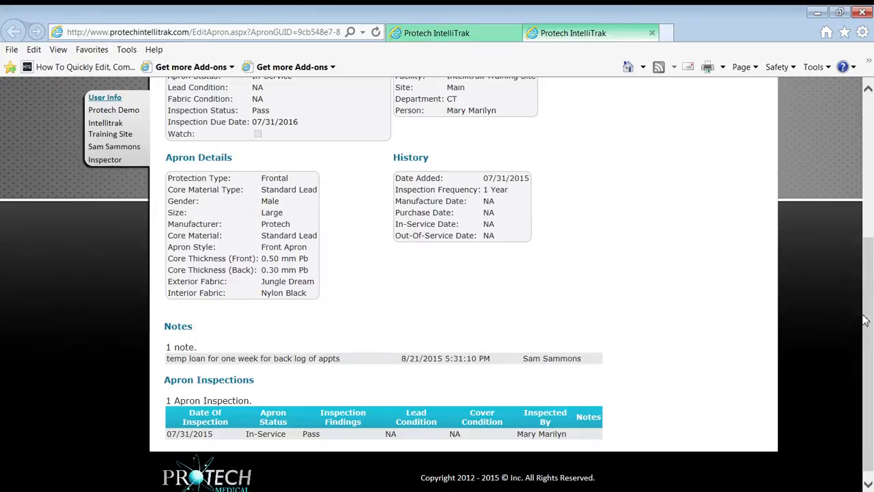
{"action": "scroll", "scroll_direction": "up", "scroll_amount": 3}
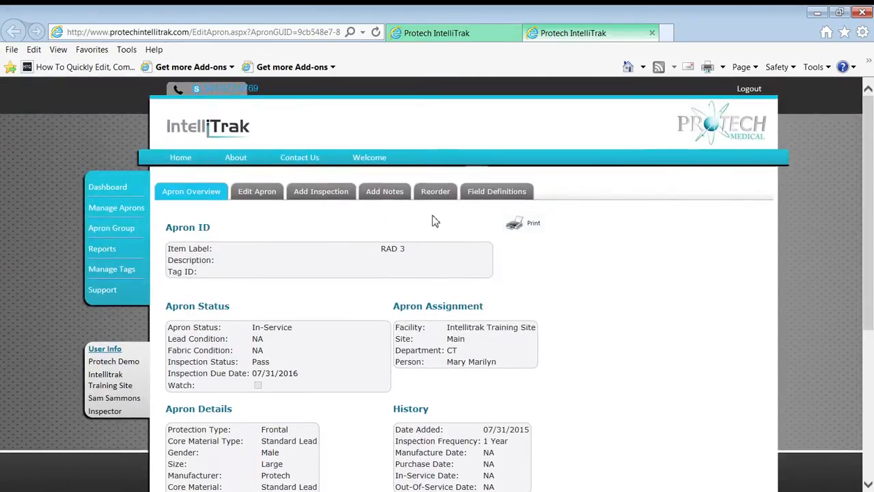
{"action": "mouse_move", "coordinate": [678, 247]}
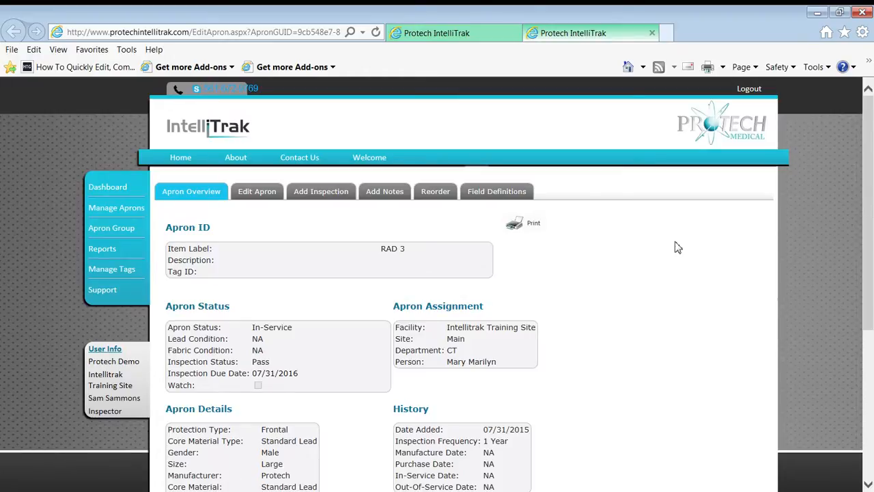
{"action": "mouse_move", "coordinate": [116, 208]}
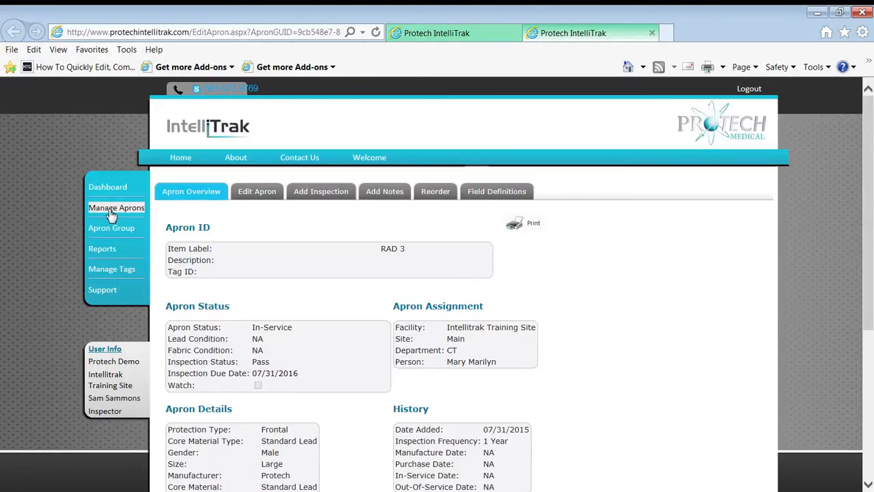
Step: Revisit the Apron Group and its Group Updates form, then return to apron search
{"action": "left_click", "coordinate": [116, 207]}
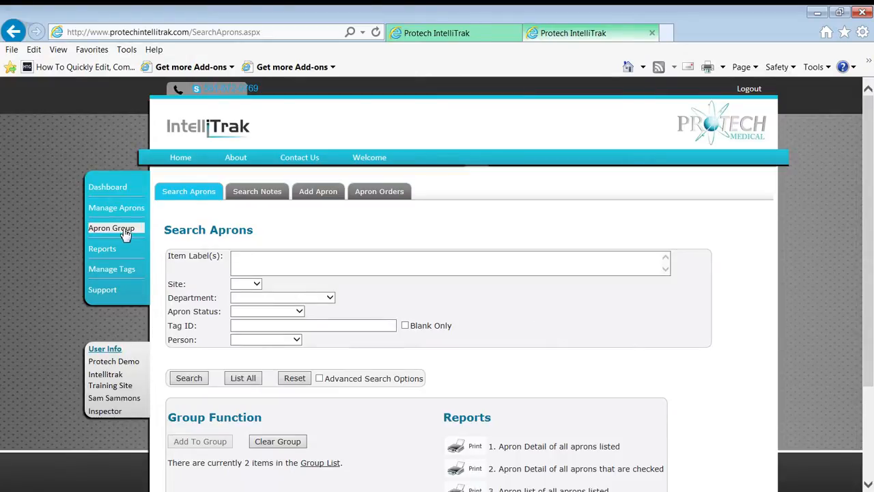
{"action": "left_click", "coordinate": [111, 227]}
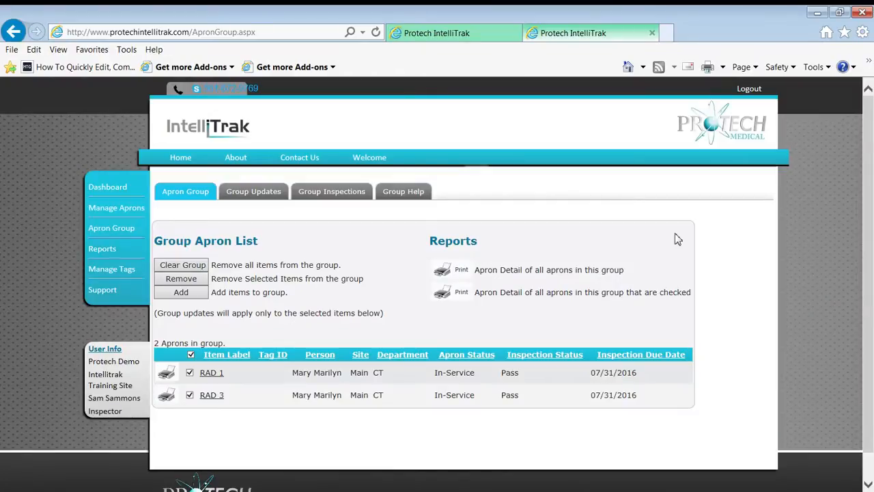
{"action": "mouse_move", "coordinate": [393, 181]}
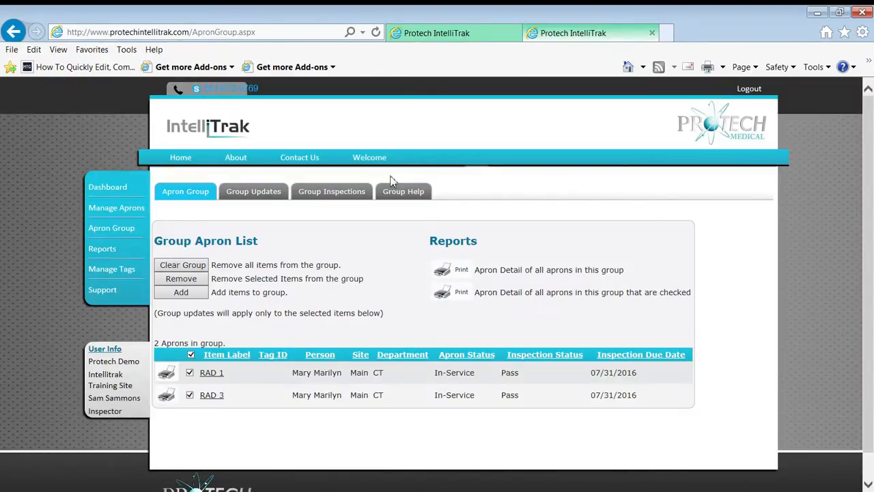
{"action": "left_click", "coordinate": [253, 191]}
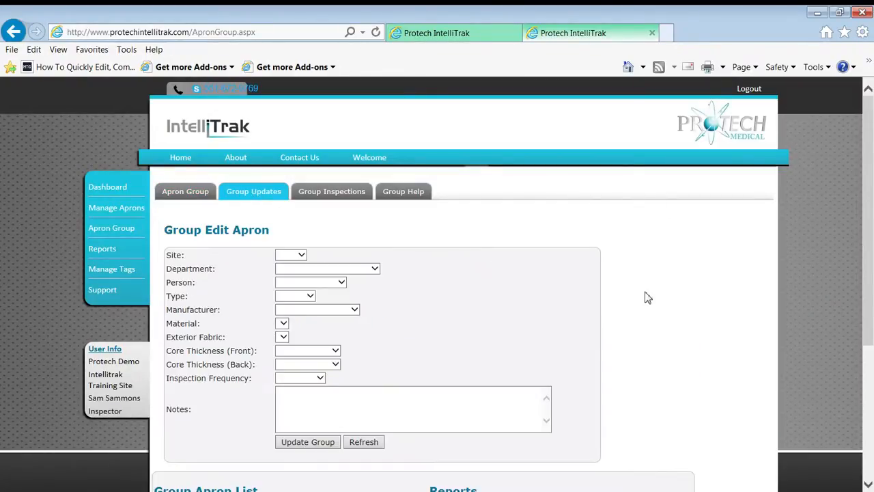
{"action": "mouse_move", "coordinate": [311, 287]}
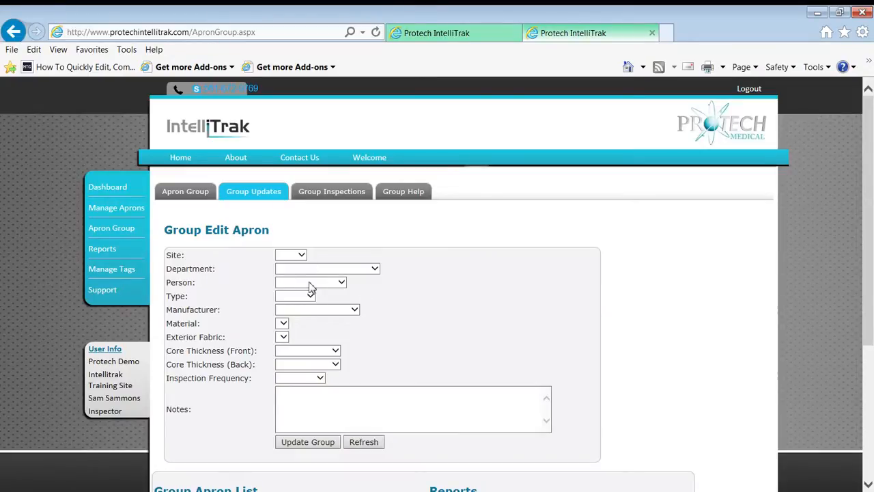
{"action": "mouse_move", "coordinate": [619, 303]}
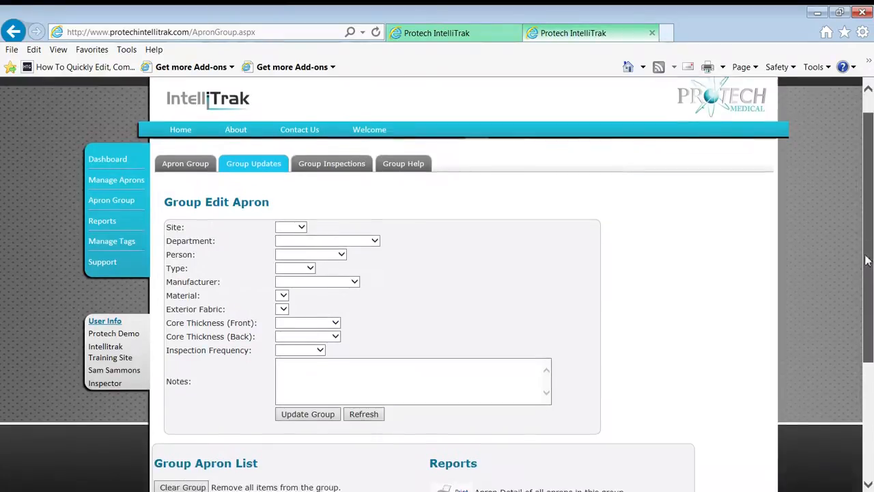
{"action": "scroll", "scroll_direction": "down", "scroll_amount": 3}
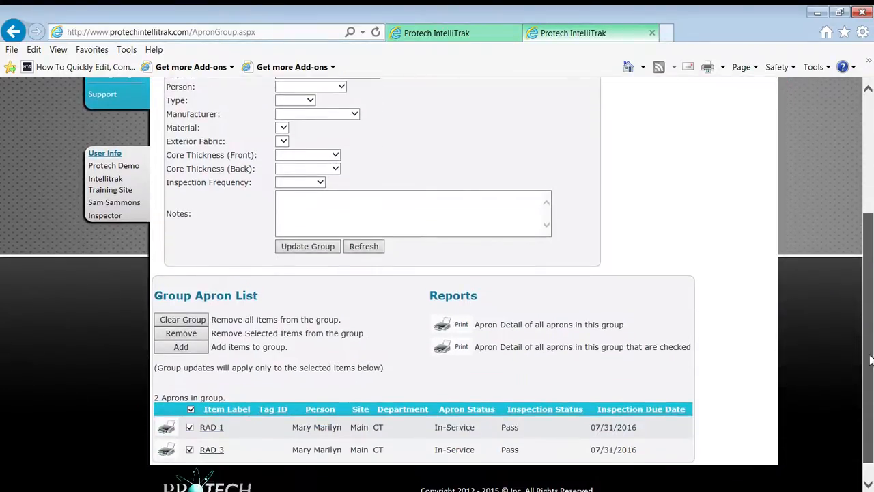
{"action": "scroll", "scroll_direction": "up", "scroll_amount": 3}
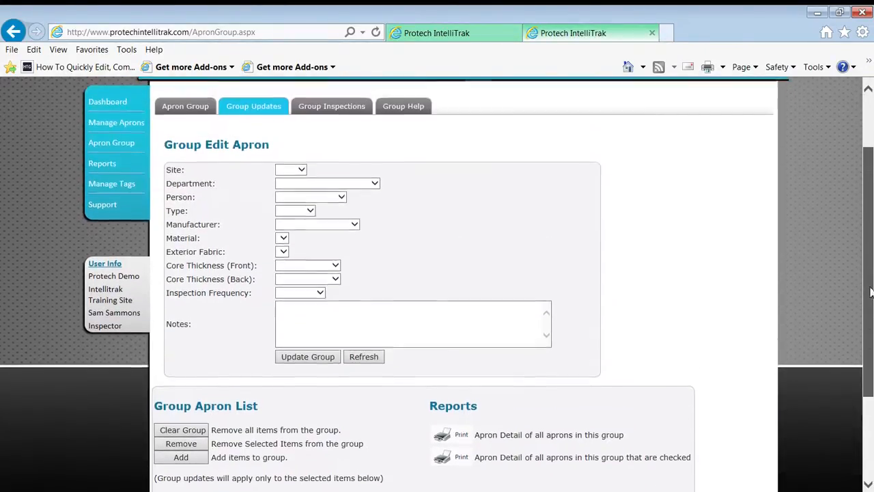
{"action": "scroll", "scroll_direction": "up", "scroll_amount": 3}
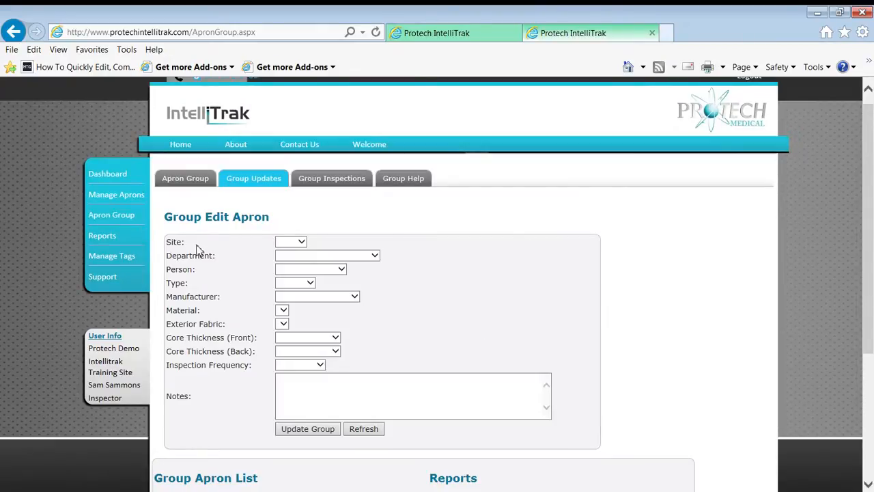
{"action": "left_click", "coordinate": [116, 194]}
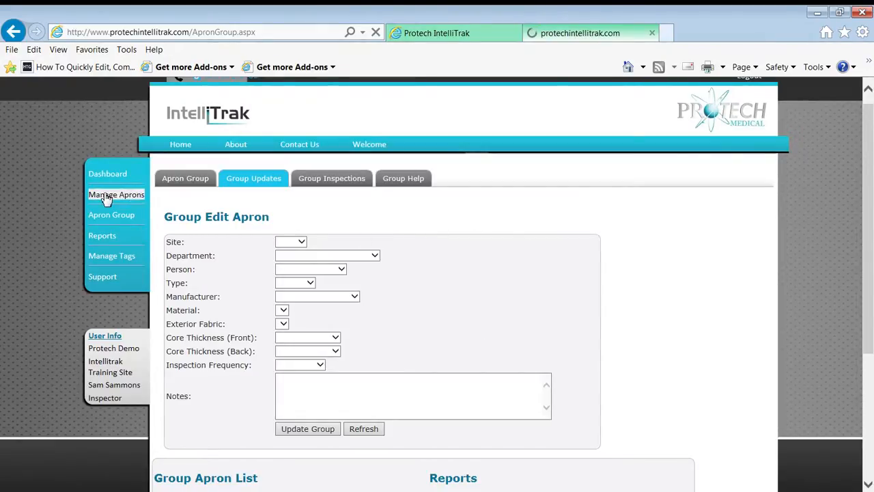
{"action": "left_click", "coordinate": [116, 194]}
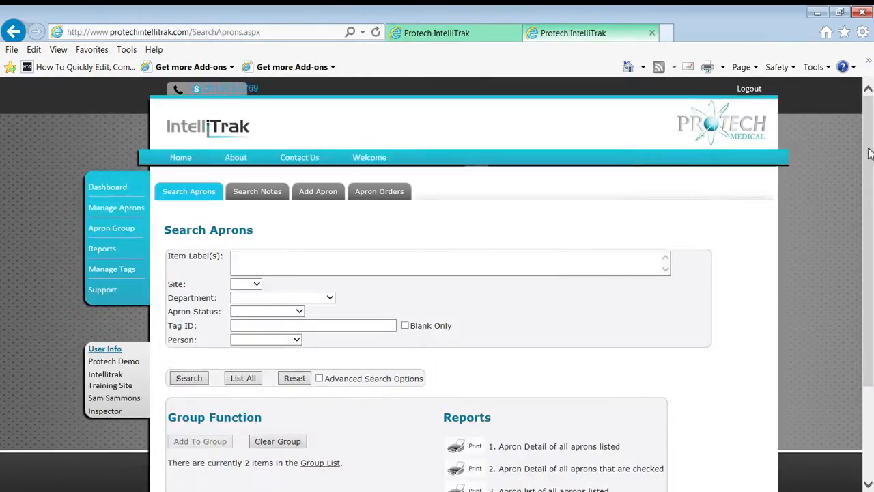